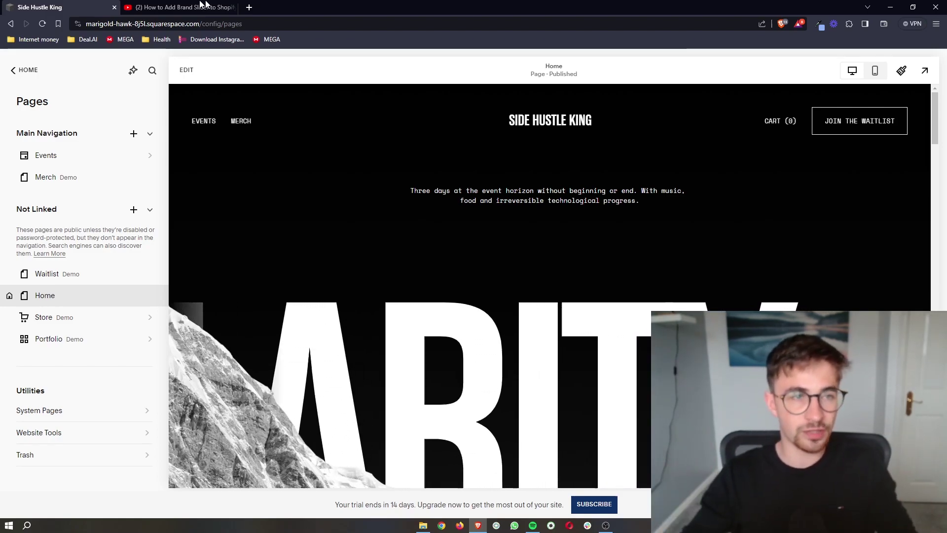
# Switch to the YouTube video page whose description holds the Elfsight sign-up link.
pyautogui.click(177, 7)
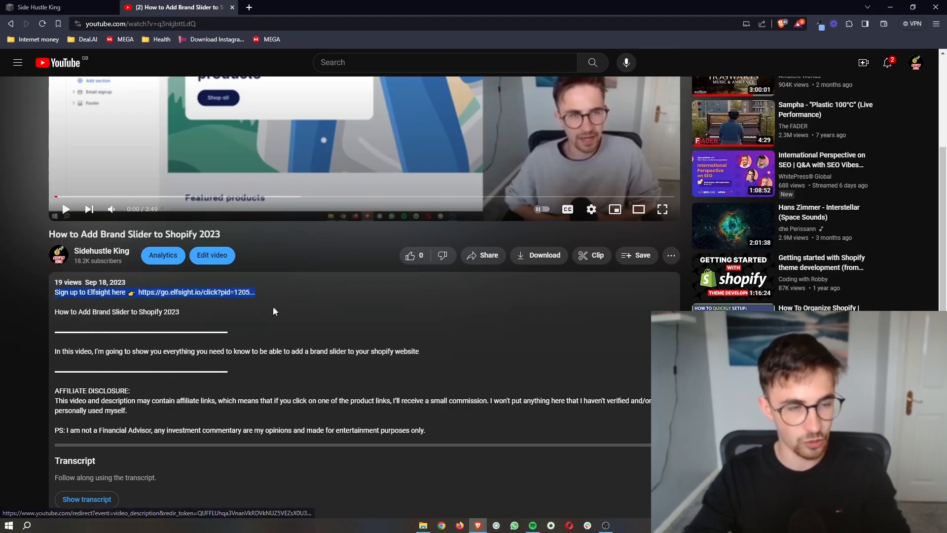
# Follow the 'Sign up to Elfsight here' description link to the Elfsight homepage.
pyautogui.click(91, 292)
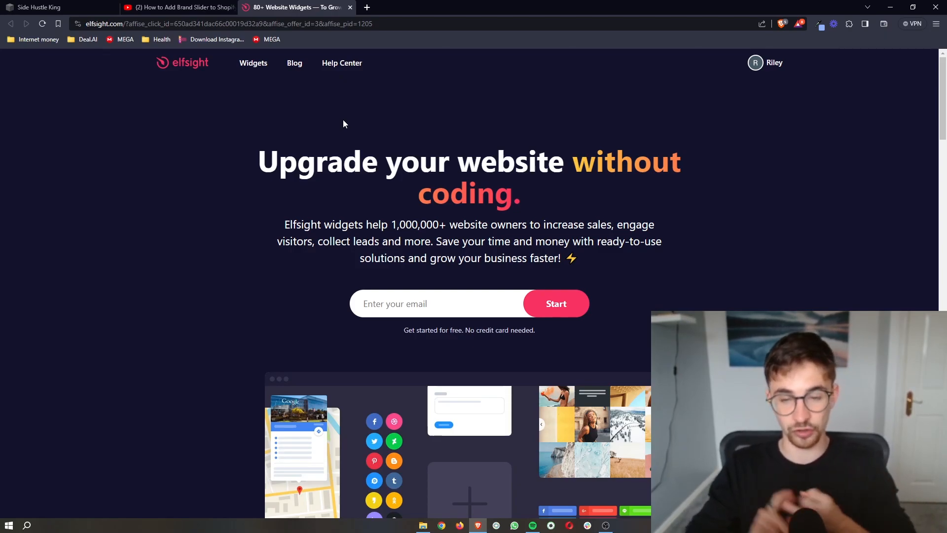
pyautogui.click(50, 5)
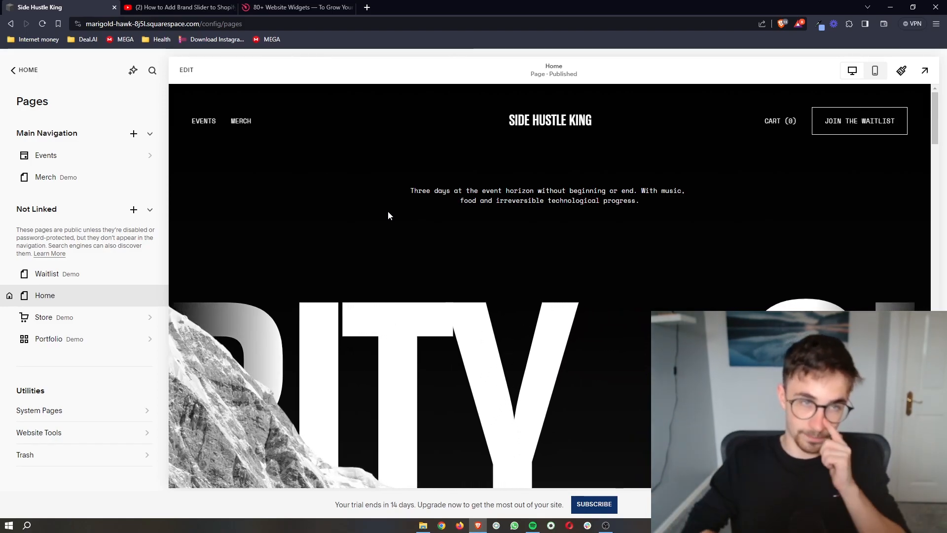
pyautogui.click(301, 8)
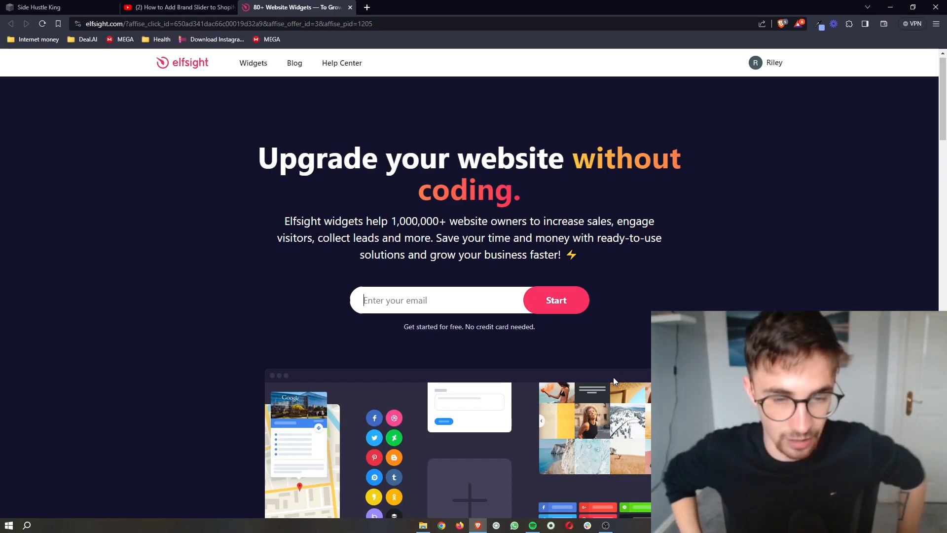
# Browse the Widgets catalogue grid from top to bottom and return to the search box.
pyautogui.click(253, 63)
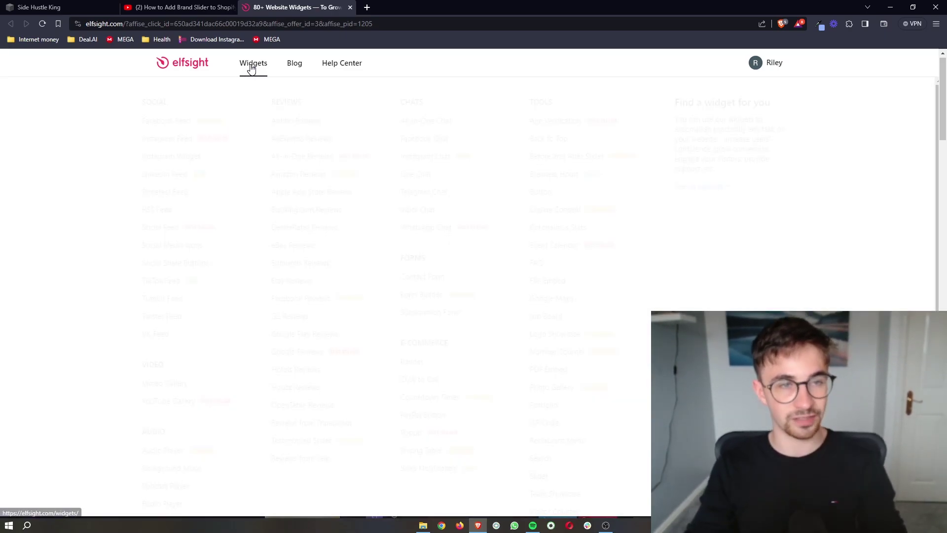
pyautogui.click(253, 63)
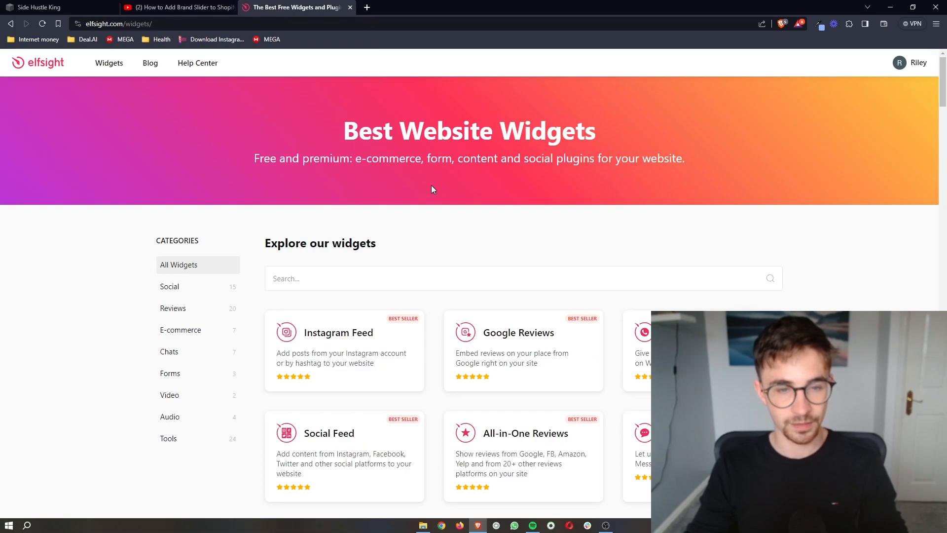
pyautogui.scroll(-3)
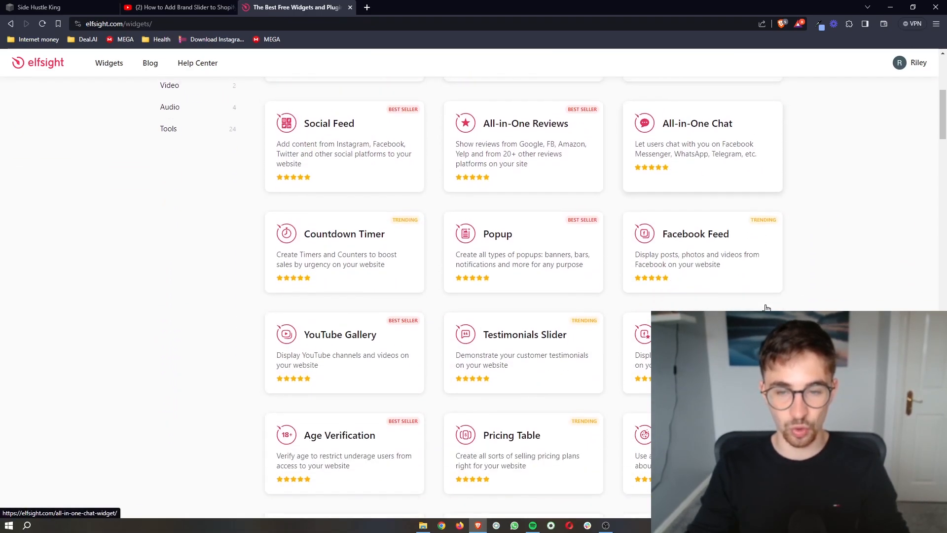
pyautogui.scroll(-3)
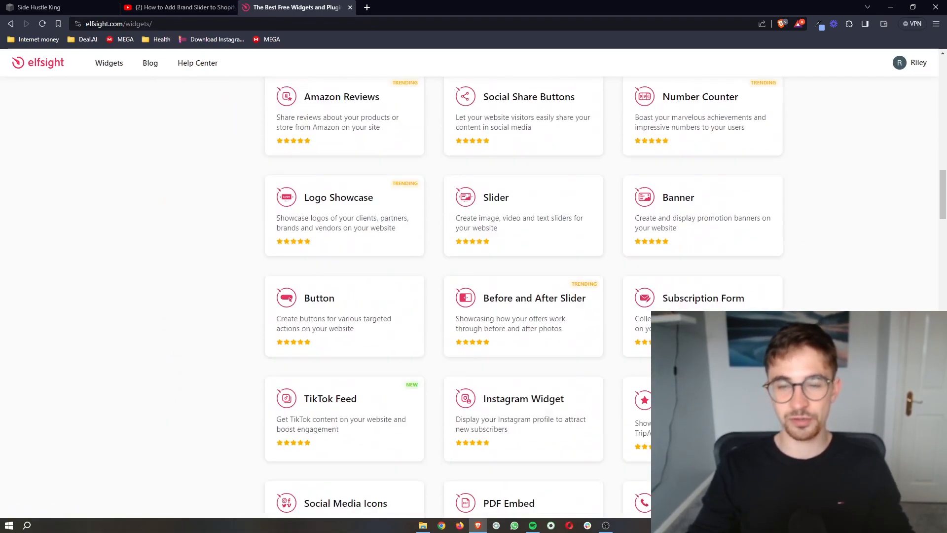
pyautogui.scroll(-3)
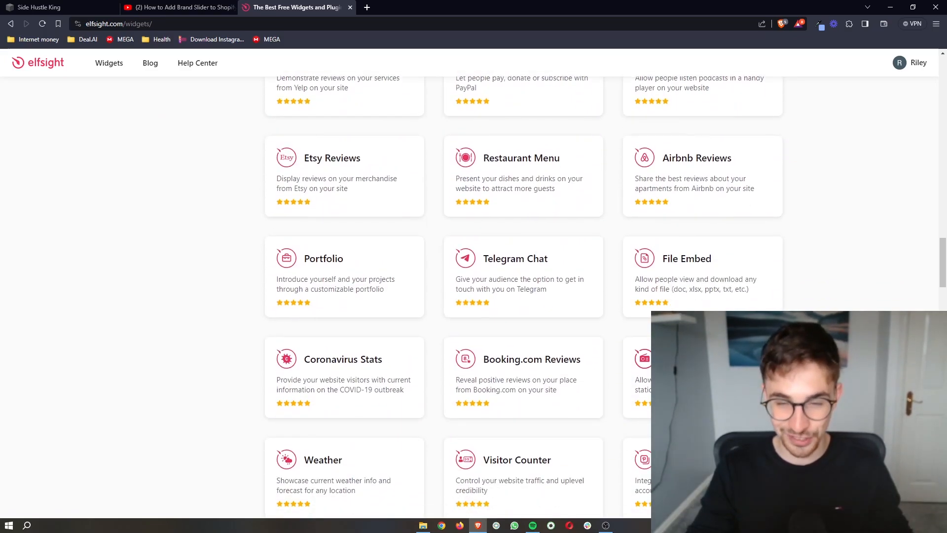
pyautogui.scroll(-3)
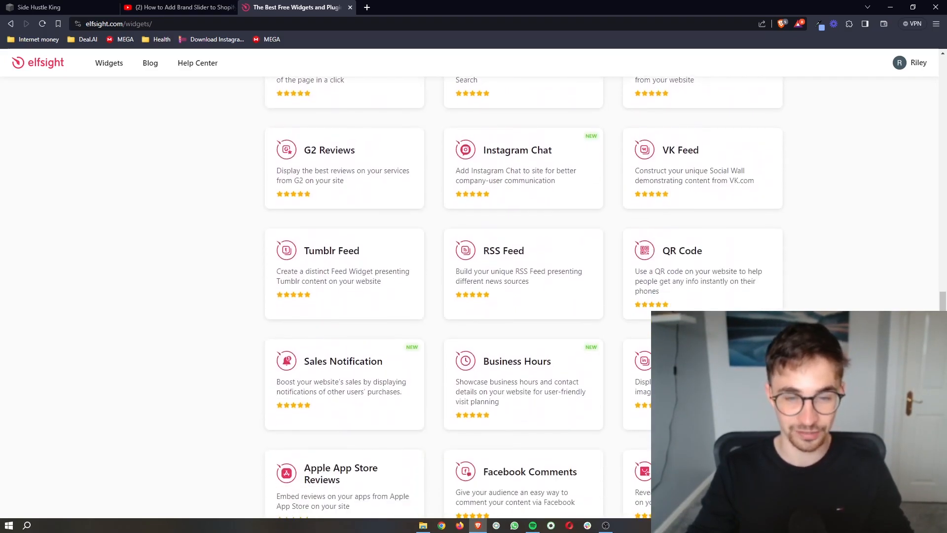
pyautogui.scroll(-3)
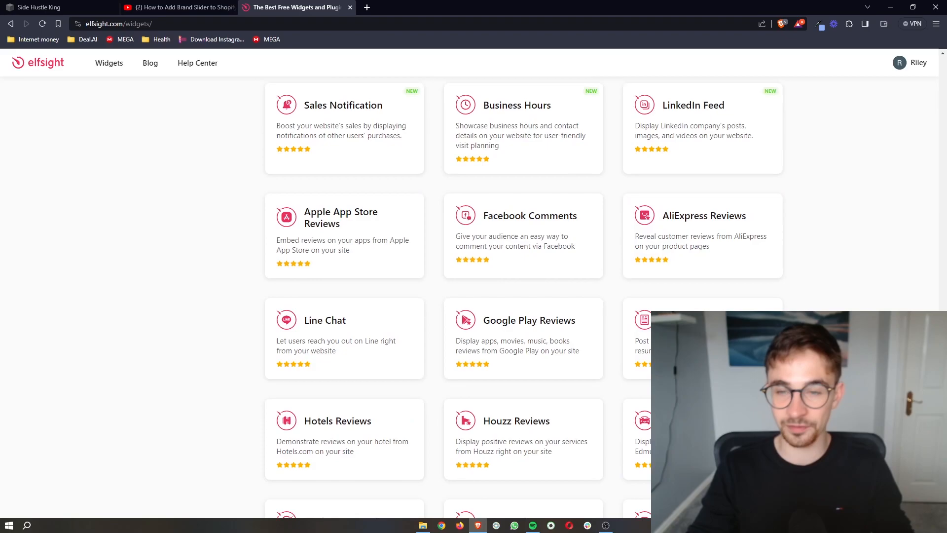
pyautogui.scroll(-3)
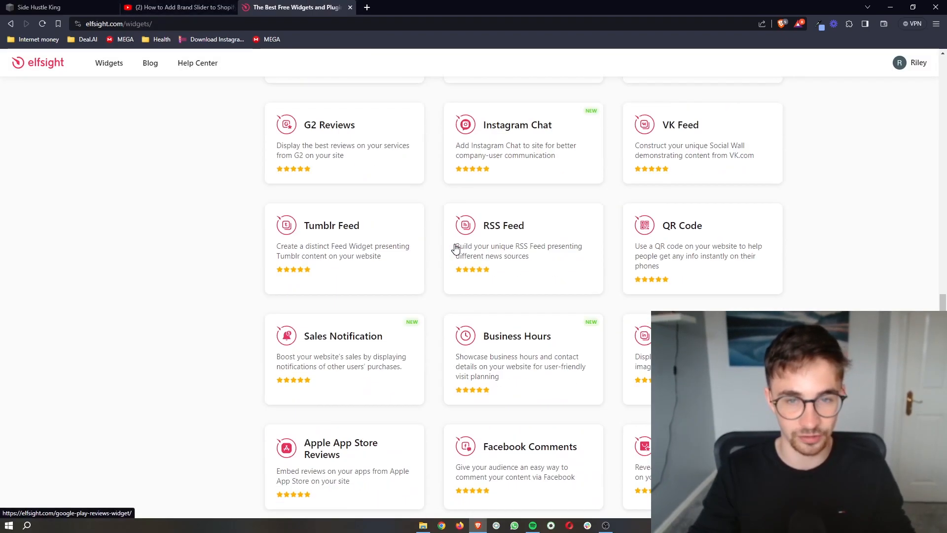
pyautogui.scroll(3)
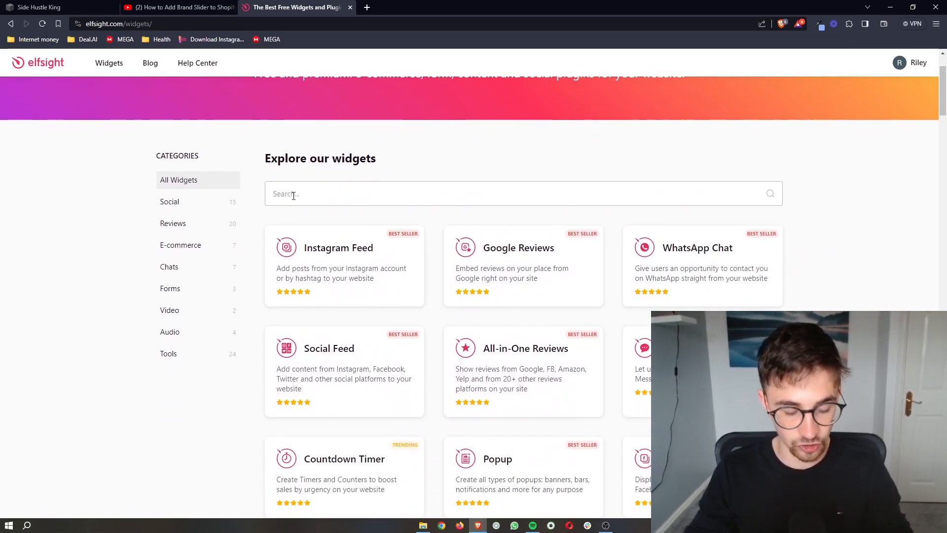
# Search the catalogue for 'audio' and open the Audio Player widget.
pyautogui.write('audio')
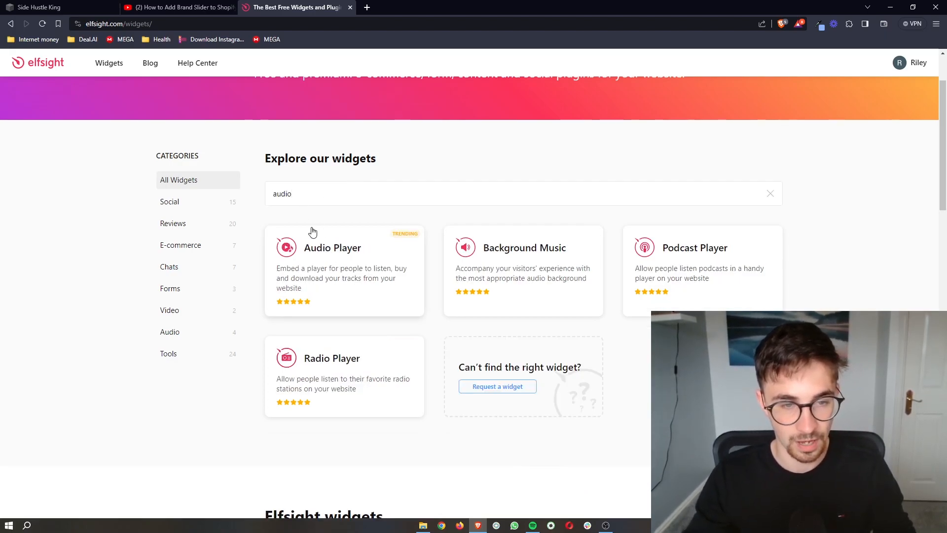
pyautogui.moveTo(371, 257)
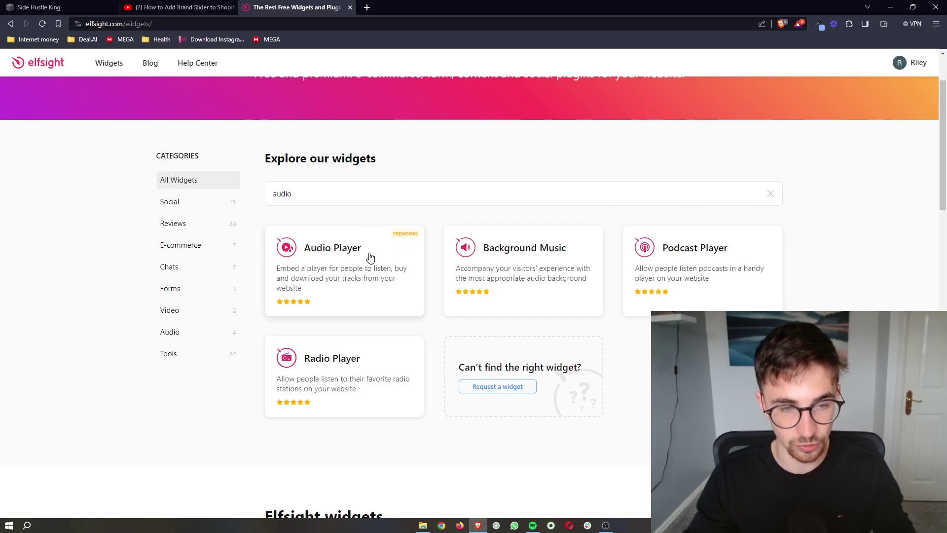
pyautogui.click(332, 248)
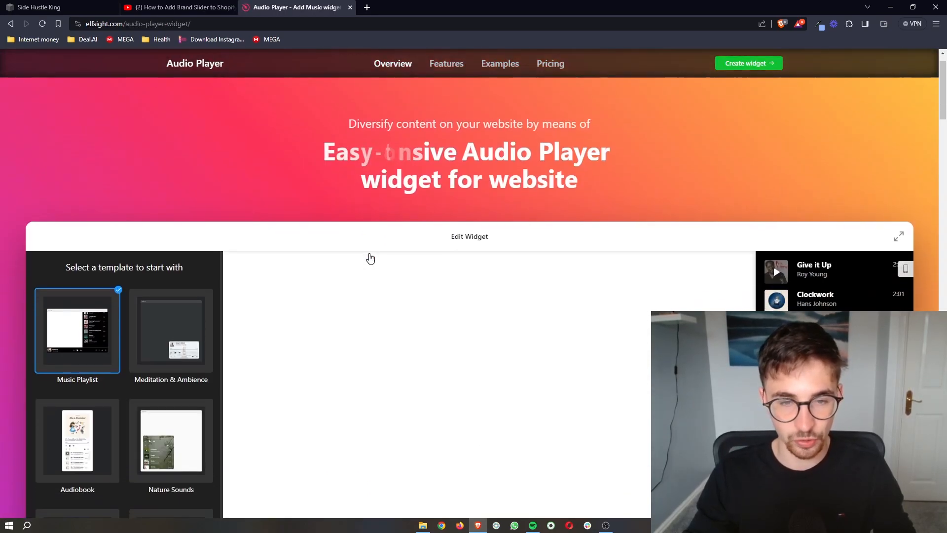
# Continue with the Music Playlist template into the Audio Player track editor.
pyautogui.scroll(-3)
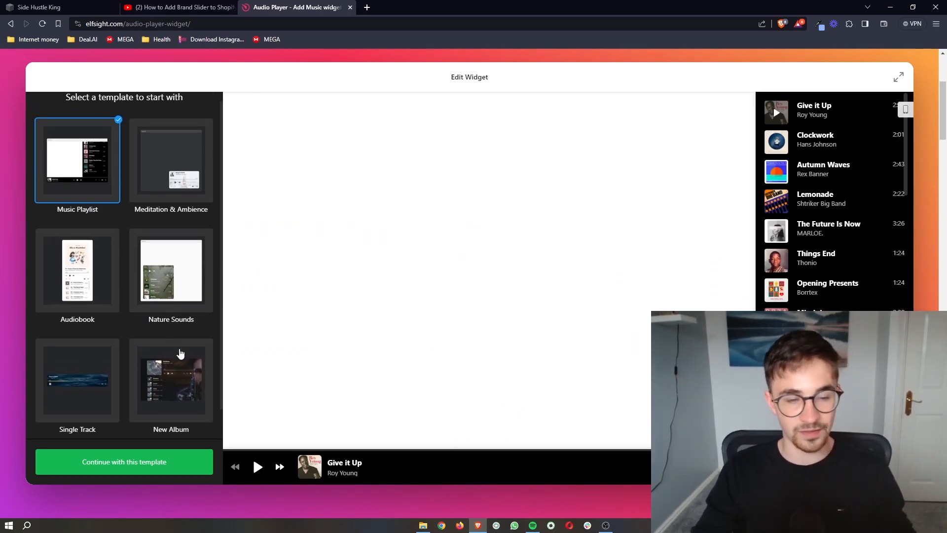
pyautogui.click(124, 461)
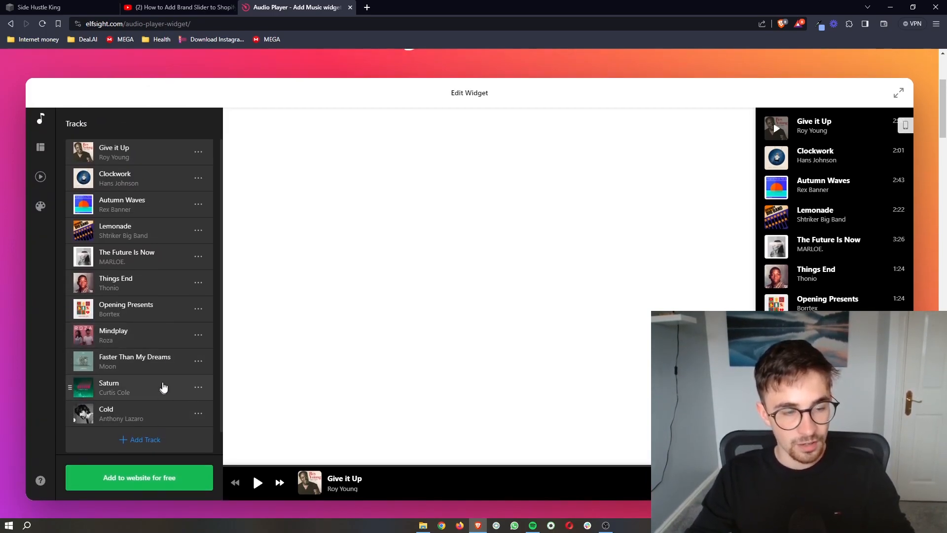
# Delete the sample track 'Give it Up' and start adding a new track.
pyautogui.click(198, 152)
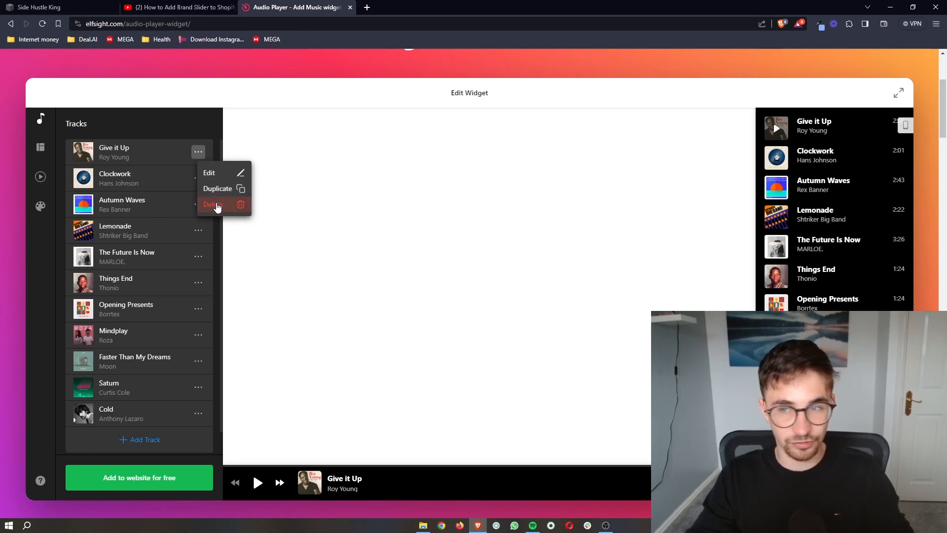
pyautogui.click(215, 204)
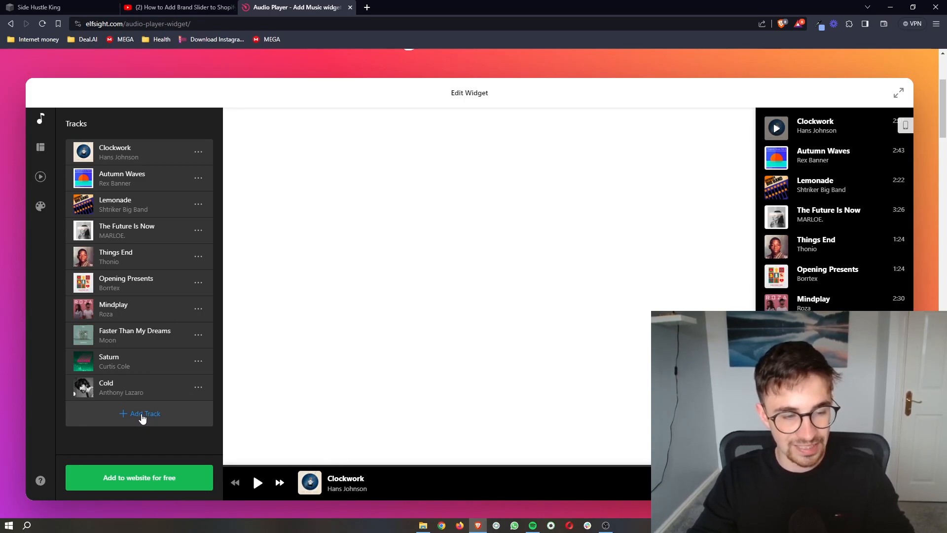
pyautogui.click(140, 413)
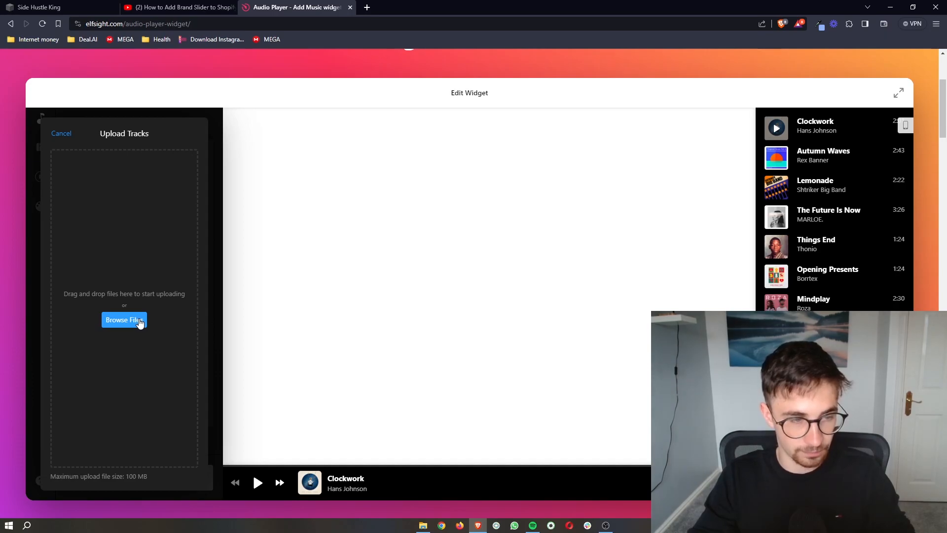
# Upload a custom audio file as a track titled 'Subscribe' by artist 'Me'.
pyautogui.click(123, 320)
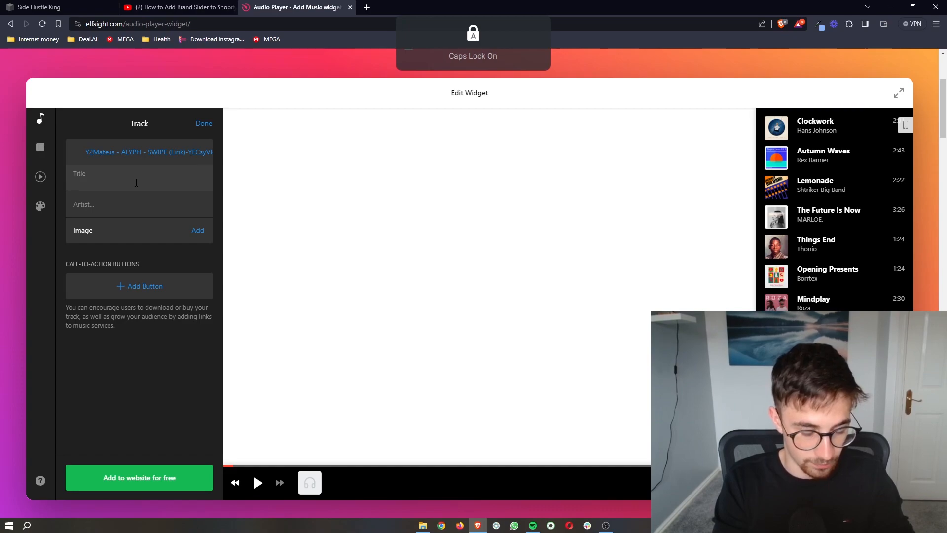
pyautogui.write('Subscribe')
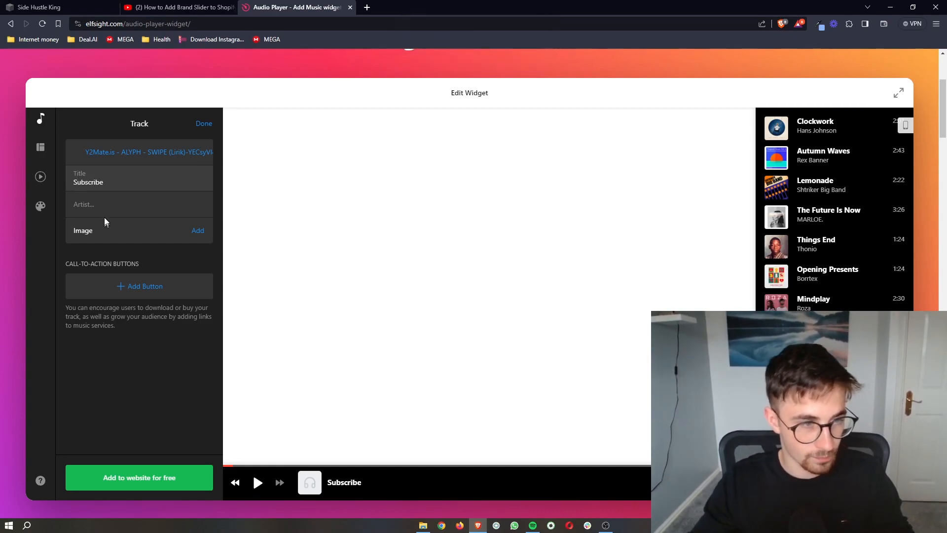
pyautogui.write('M')
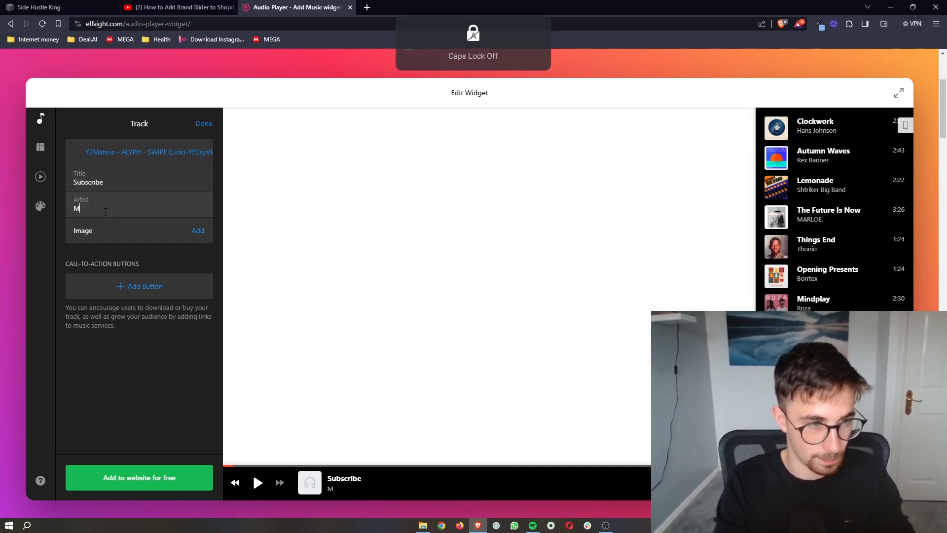
pyautogui.write('e')
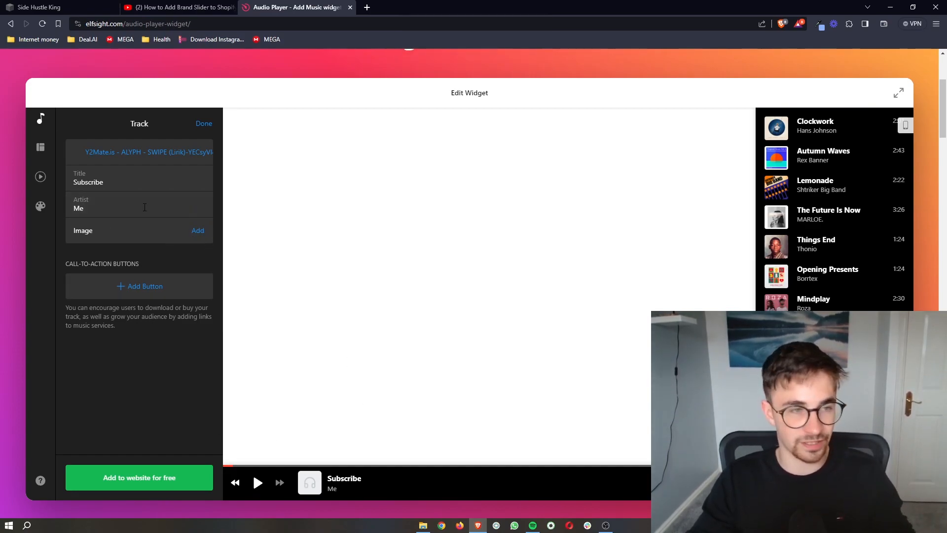
pyautogui.moveTo(791, 132)
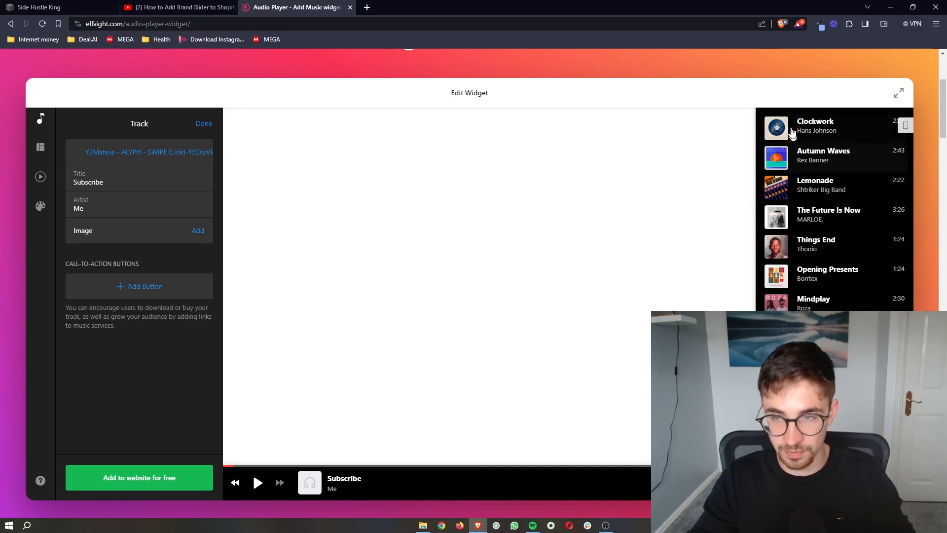
# Finish the Subscribe track and review the Layout, Player and Style settings unchanged.
pyautogui.click(40, 118)
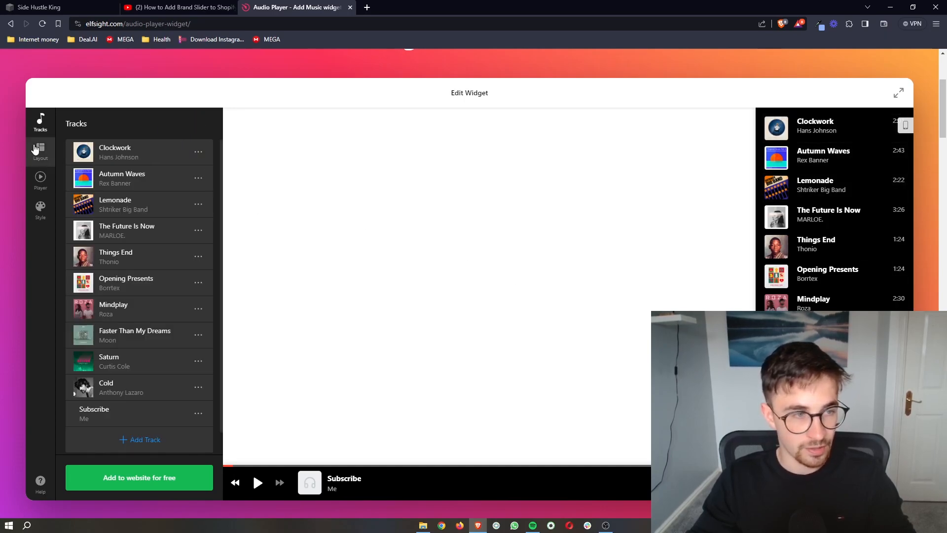
pyautogui.click(39, 149)
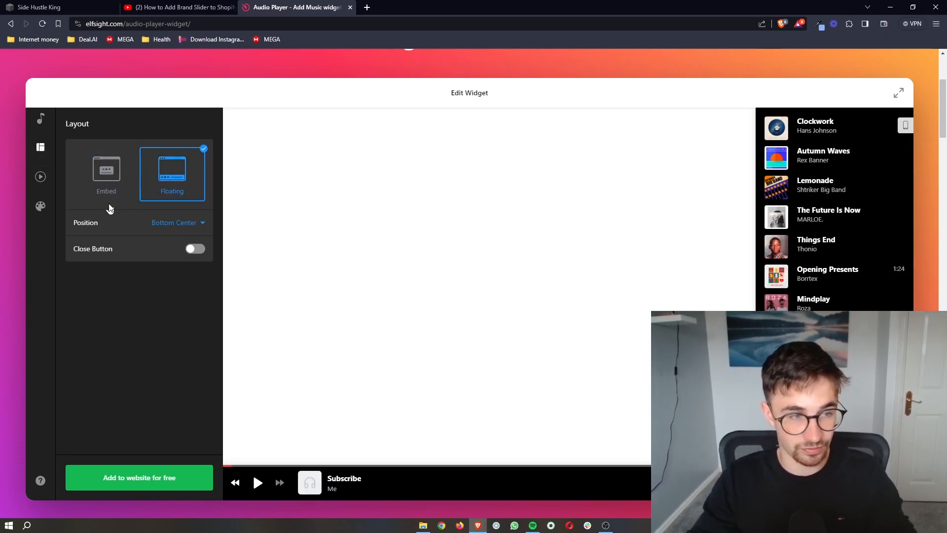
pyautogui.click(39, 176)
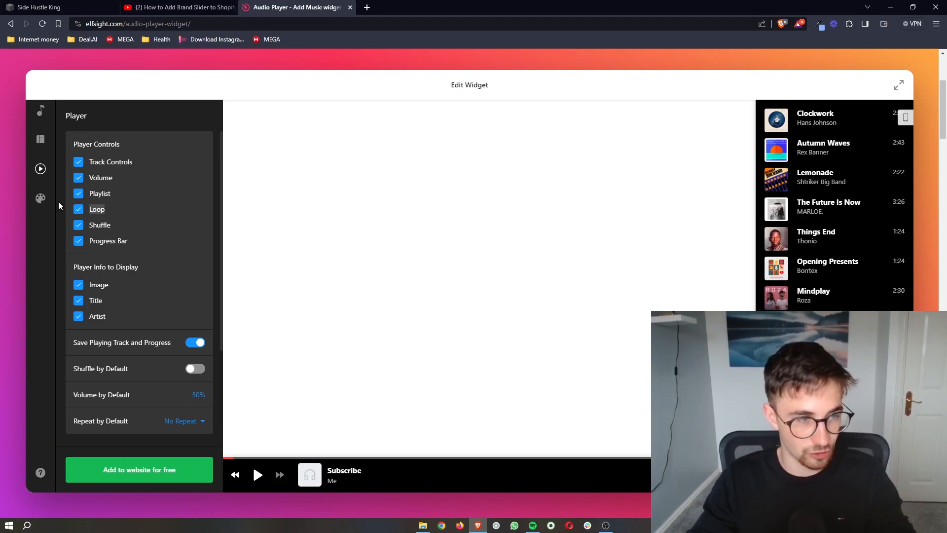
pyautogui.click(40, 197)
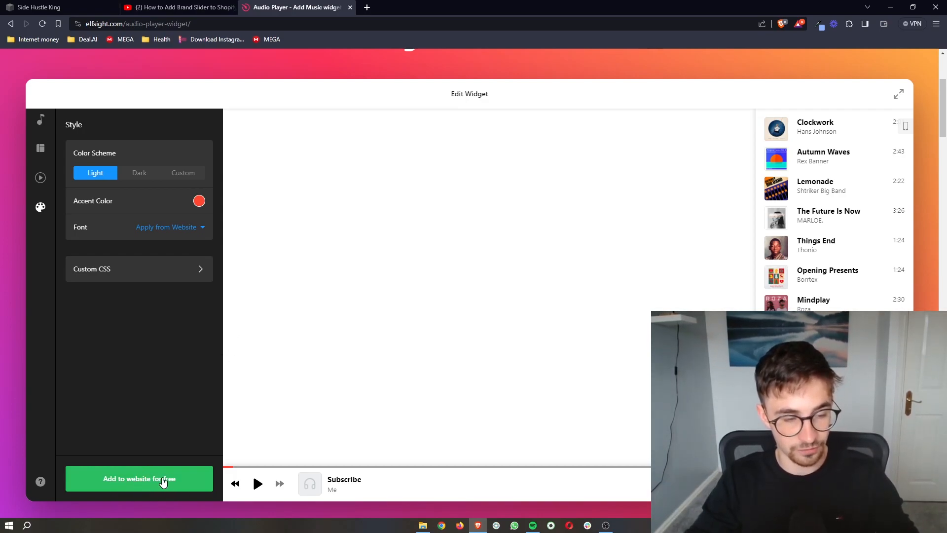
# Publish the audio player widget, reaching the plan-selection page.
pyautogui.click(139, 479)
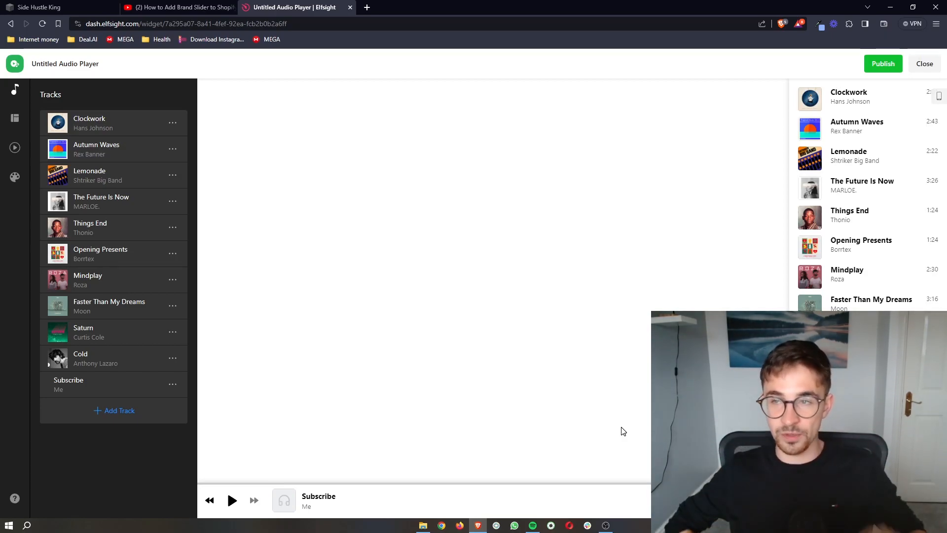
pyautogui.moveTo(886, 69)
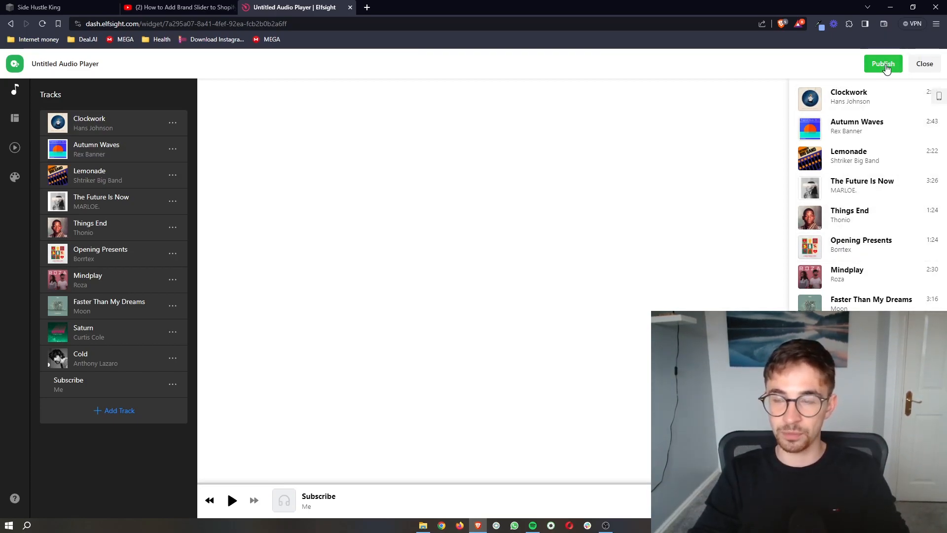
pyautogui.click(883, 64)
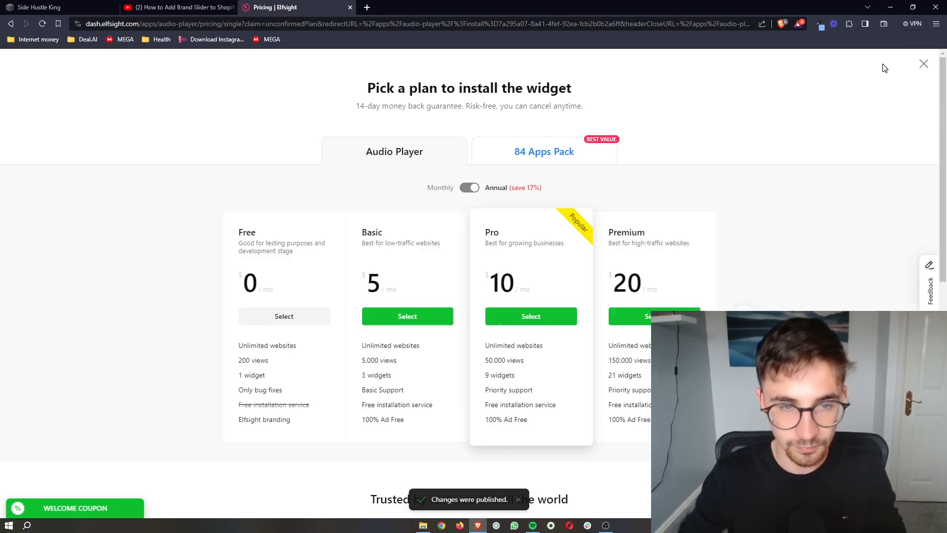
# Select the Free plan, copy the widget's embed code and return to Squarespace.
pyautogui.click(75, 507)
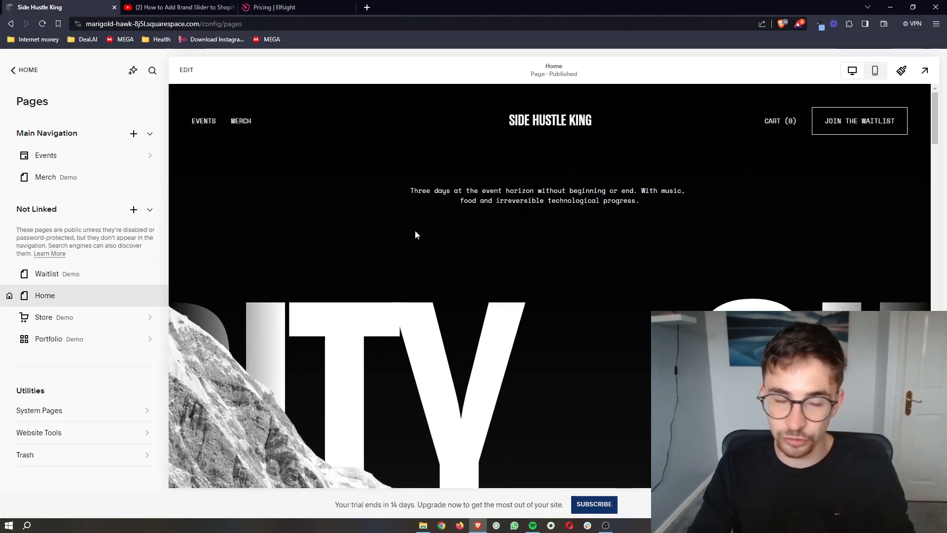
pyautogui.click(276, 8)
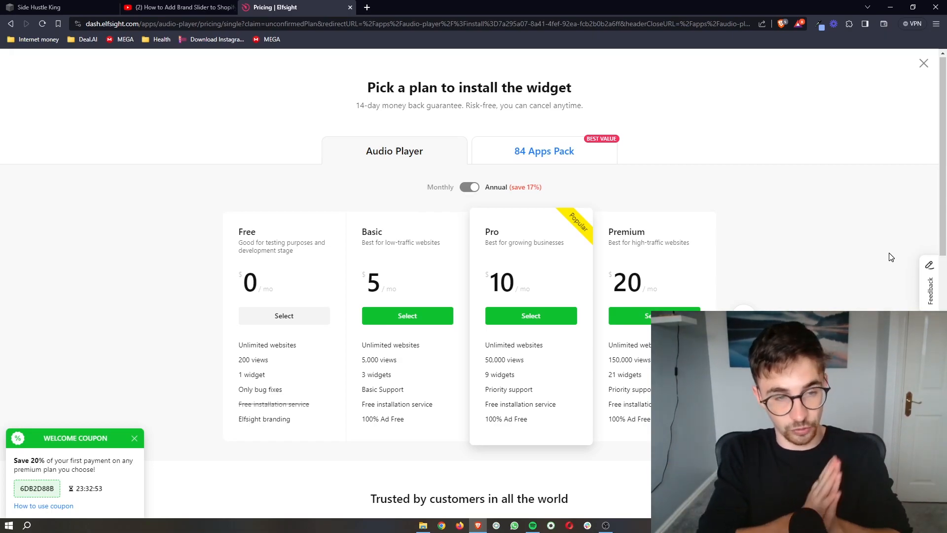
pyautogui.moveTo(295, 315)
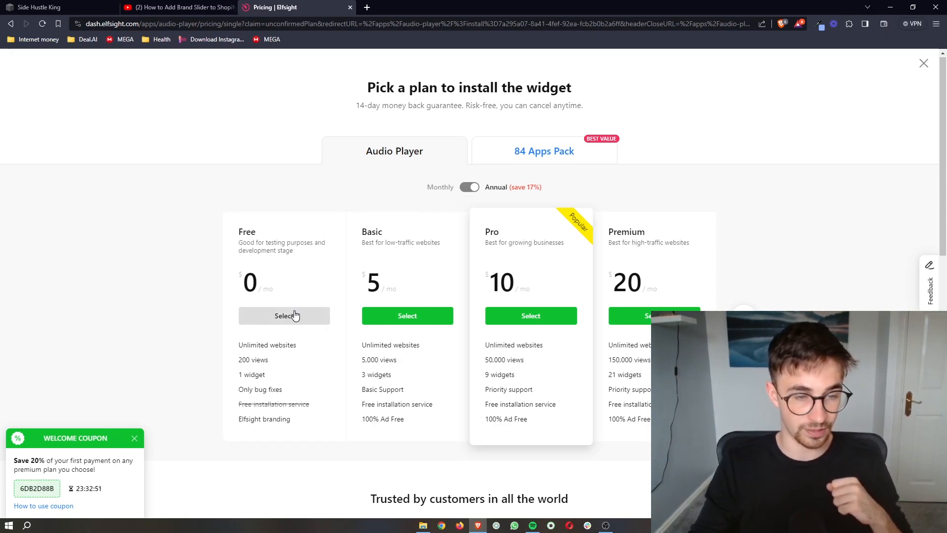
pyautogui.click(284, 316)
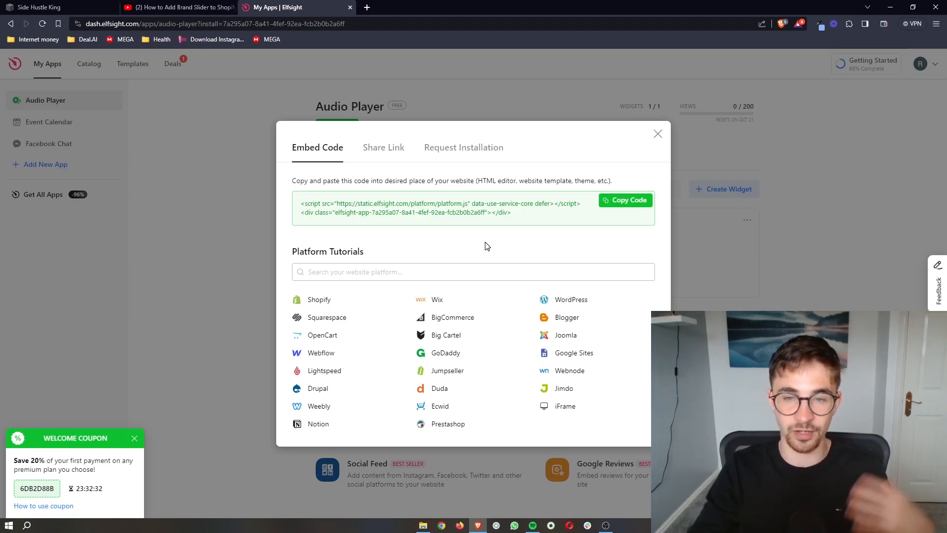
pyautogui.click(626, 199)
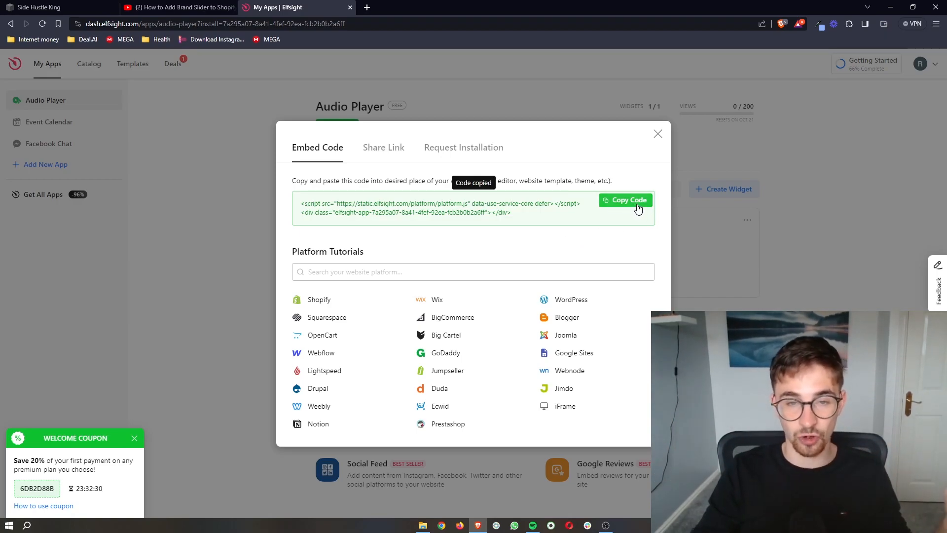
pyautogui.click(35, 5)
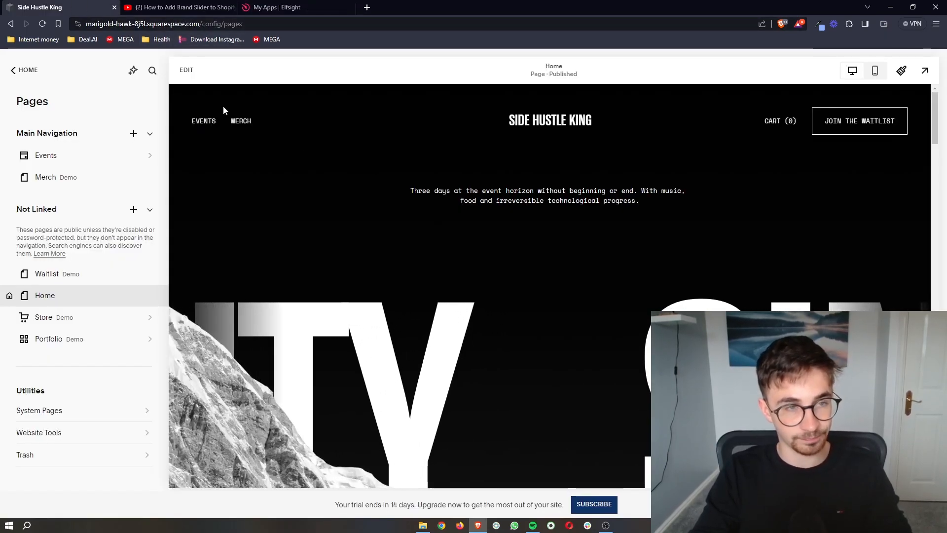
# Enter the homepage editor and add a Code block beside the Join the Waitlist heading.
pyautogui.click(185, 69)
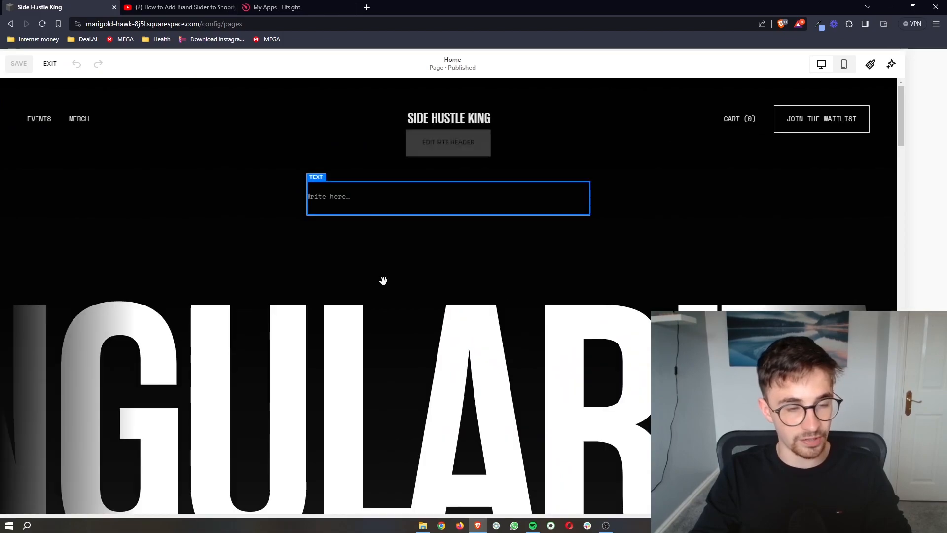
pyautogui.scroll(-3)
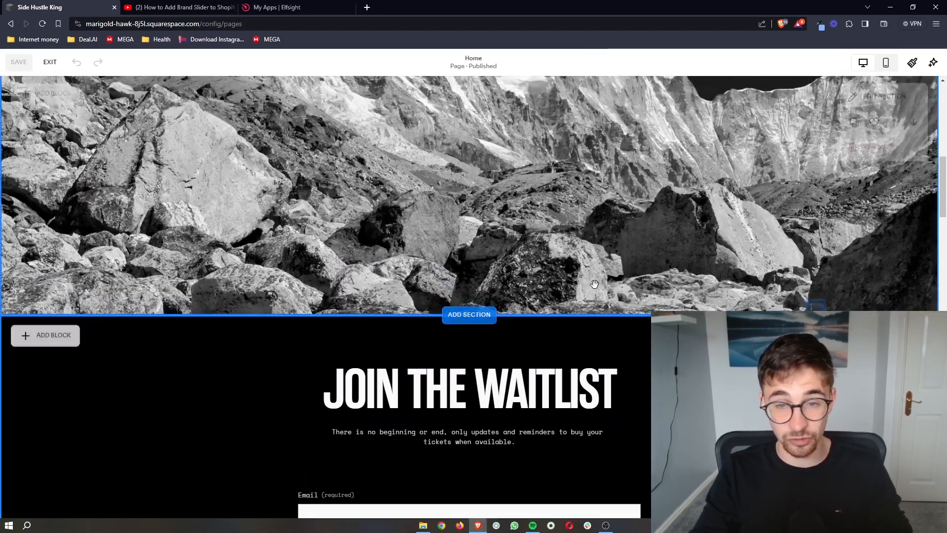
pyautogui.scroll(-3)
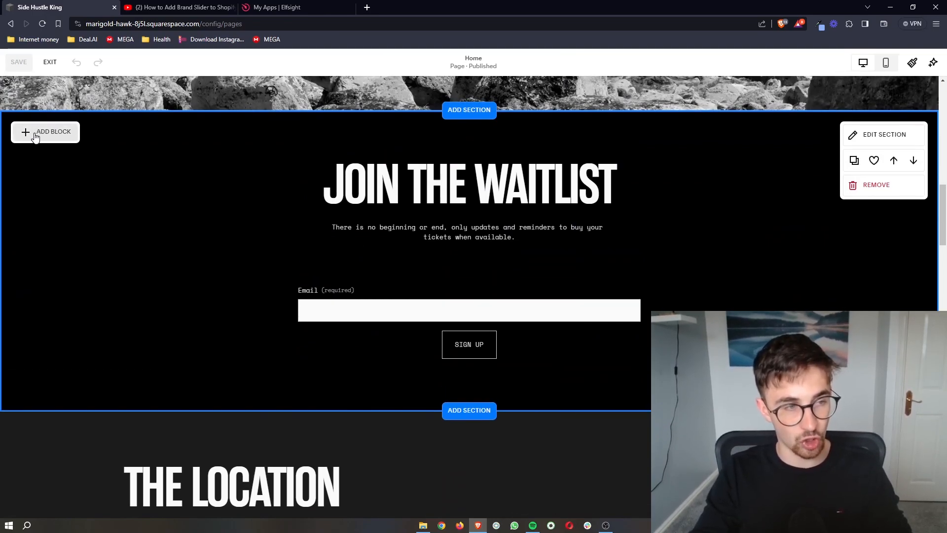
pyautogui.click(45, 132)
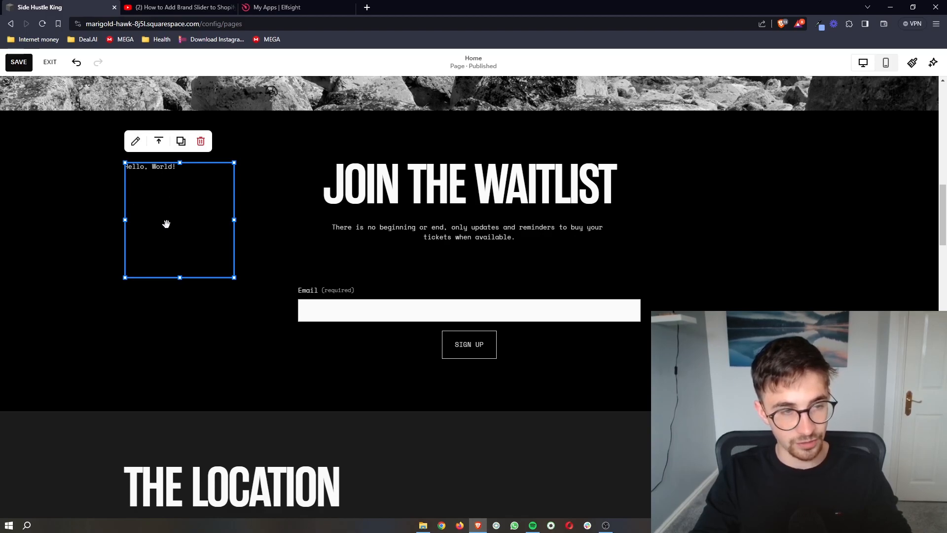
pyautogui.moveTo(162, 169)
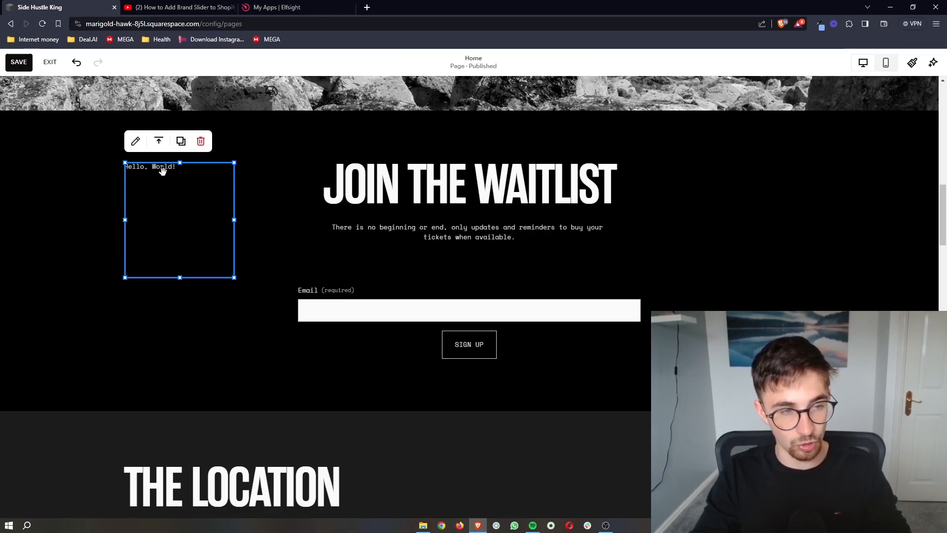
# Replace the code block's Hello, World! with the Elfsight embed code and save the homepage.
pyautogui.click(135, 141)
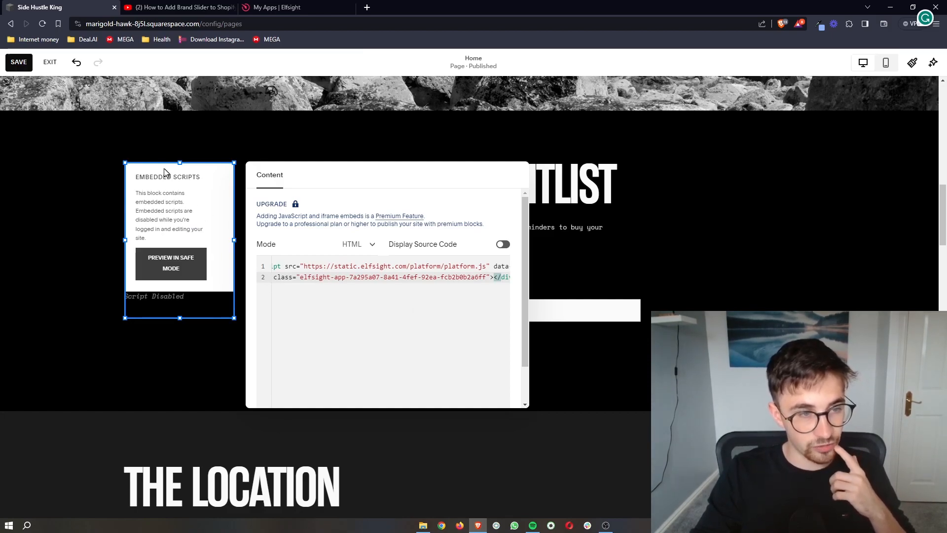
pyautogui.moveTo(195, 260)
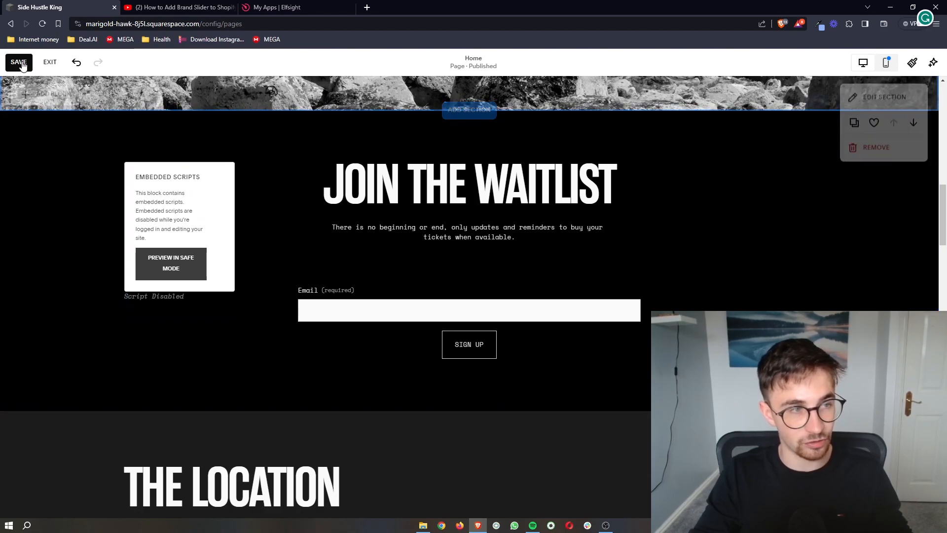
pyautogui.click(19, 61)
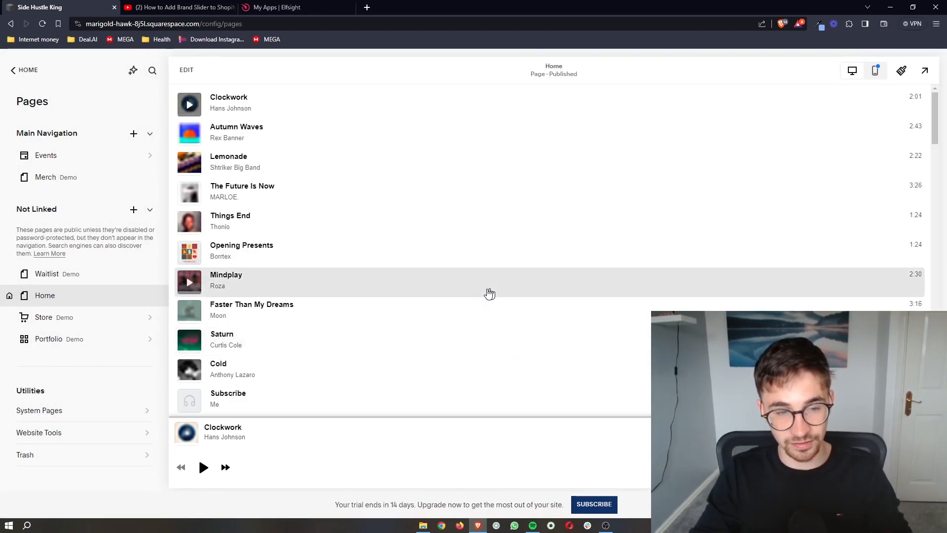
pyautogui.moveTo(381, 134)
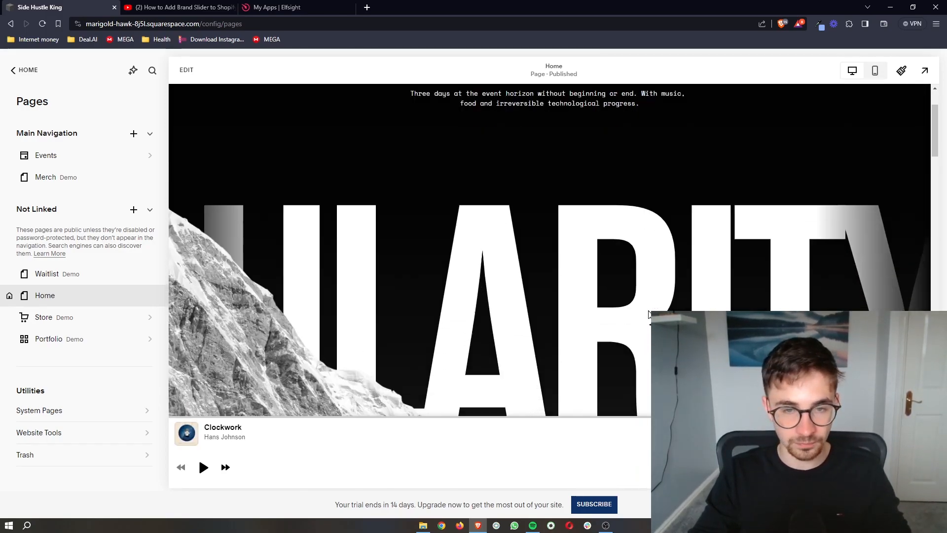
# Review the audio player's track list on the homepage, then return to editing mode.
pyautogui.scroll(-3)
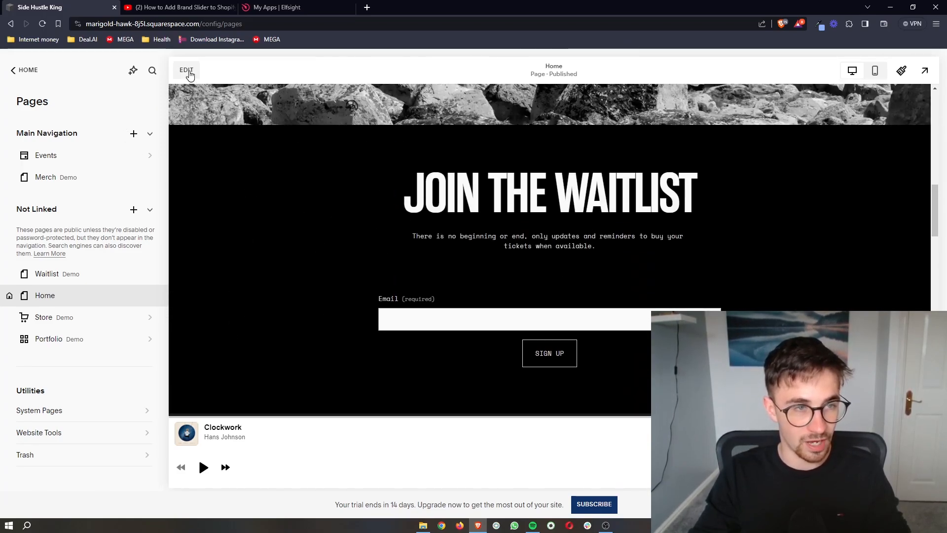
pyautogui.click(186, 69)
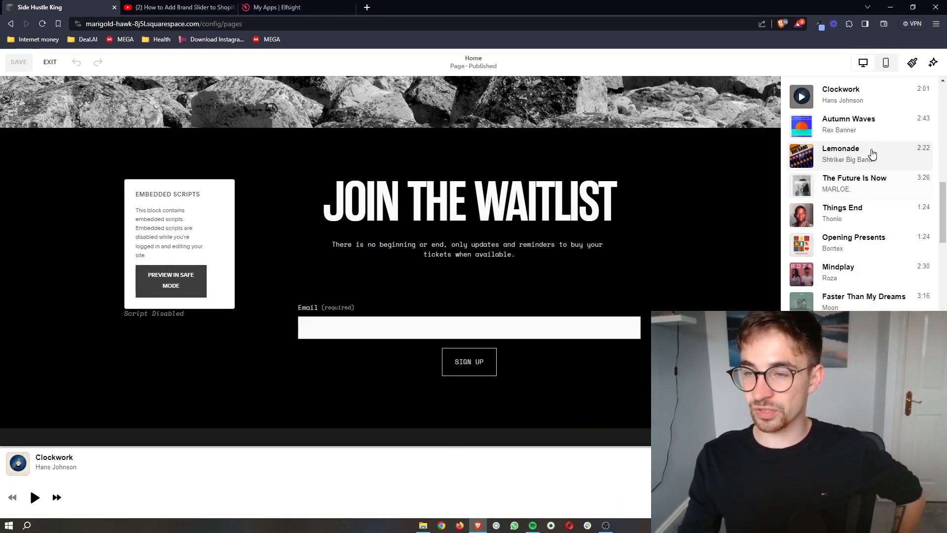
pyautogui.click(468, 263)
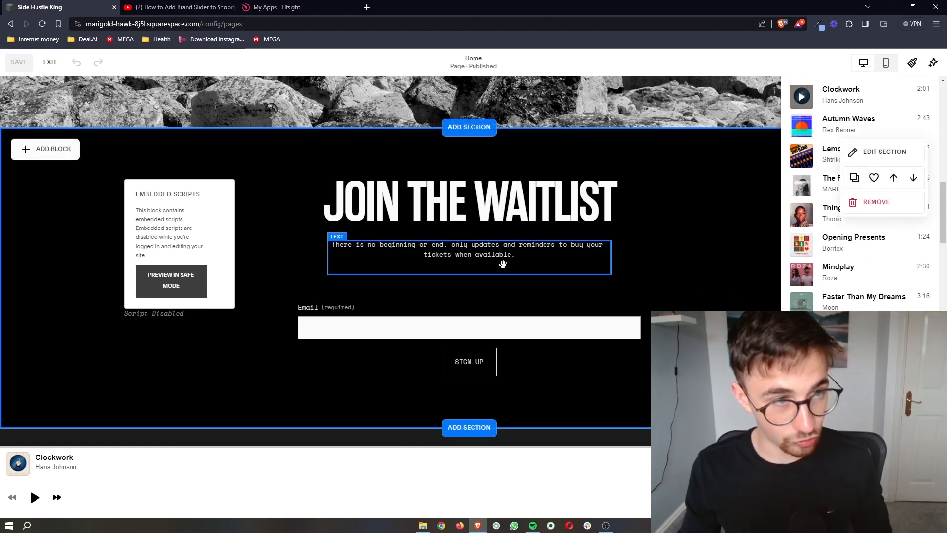